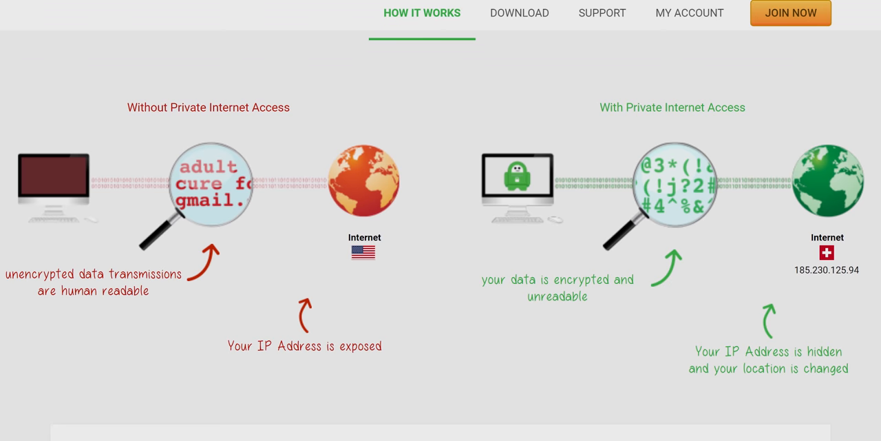
- View the device downloads page, then the features on IP cloaking and encryption
left_click(520, 13)
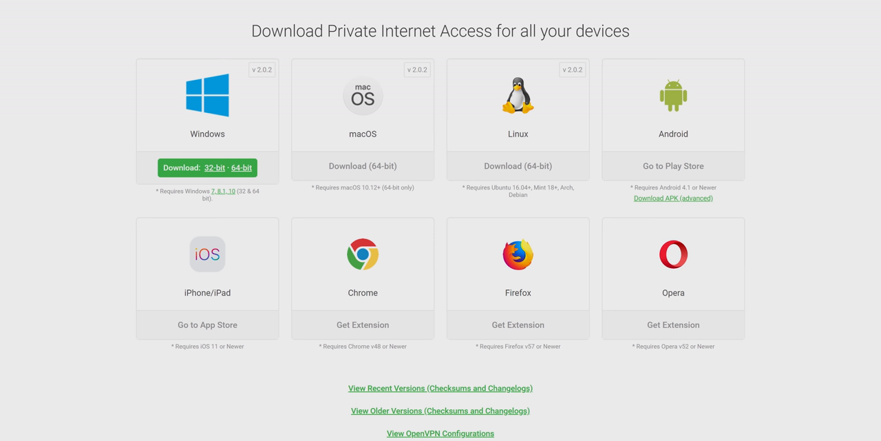
scroll("down", 3)
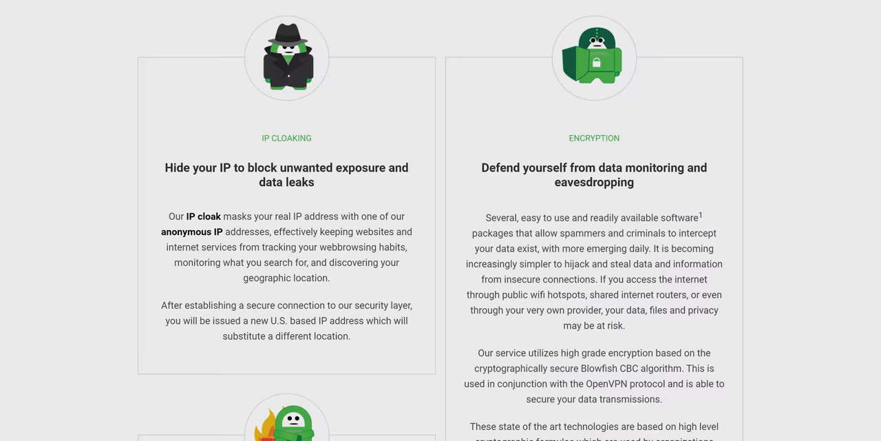